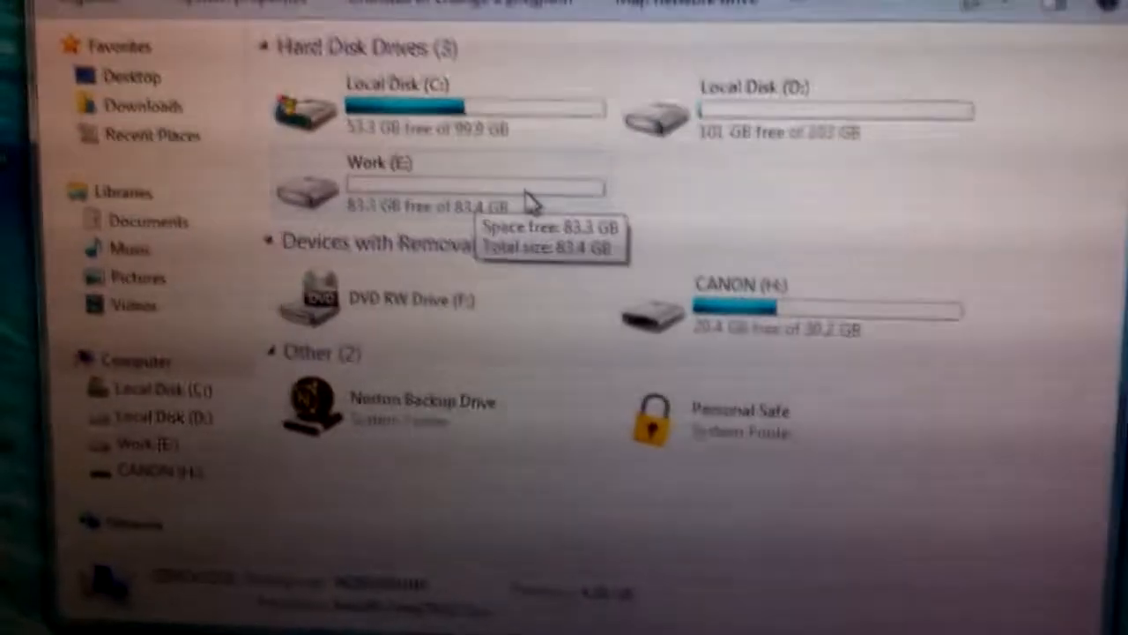
# - Open Local Disk (D:) from Computer and open its Vegas folder
pyautogui.click(749, 138)
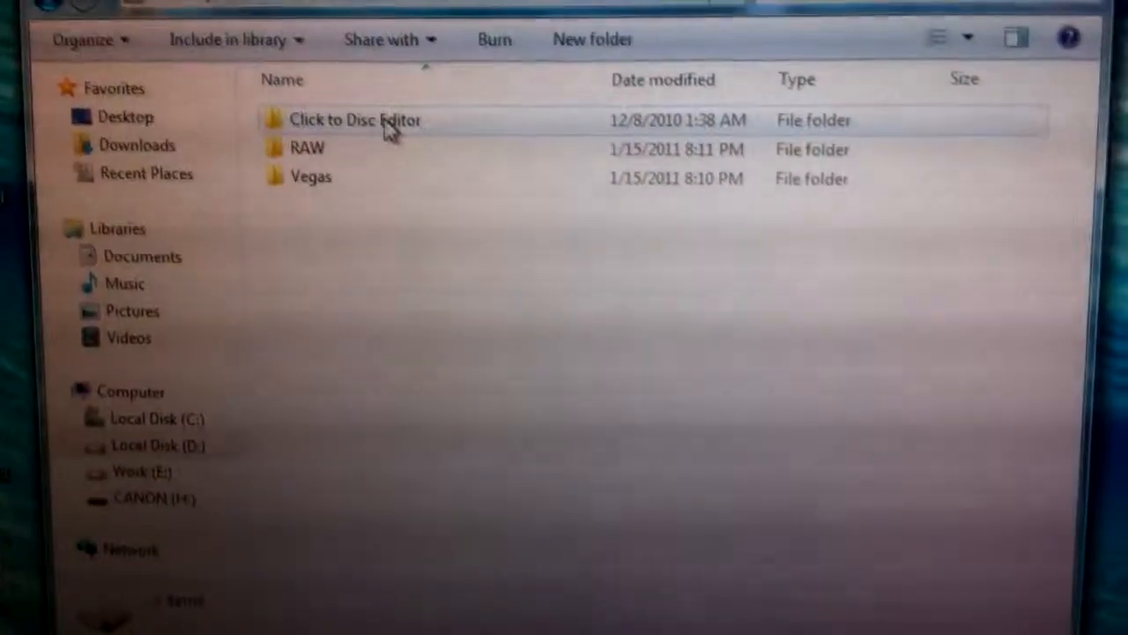
pyautogui.click(324, 175)
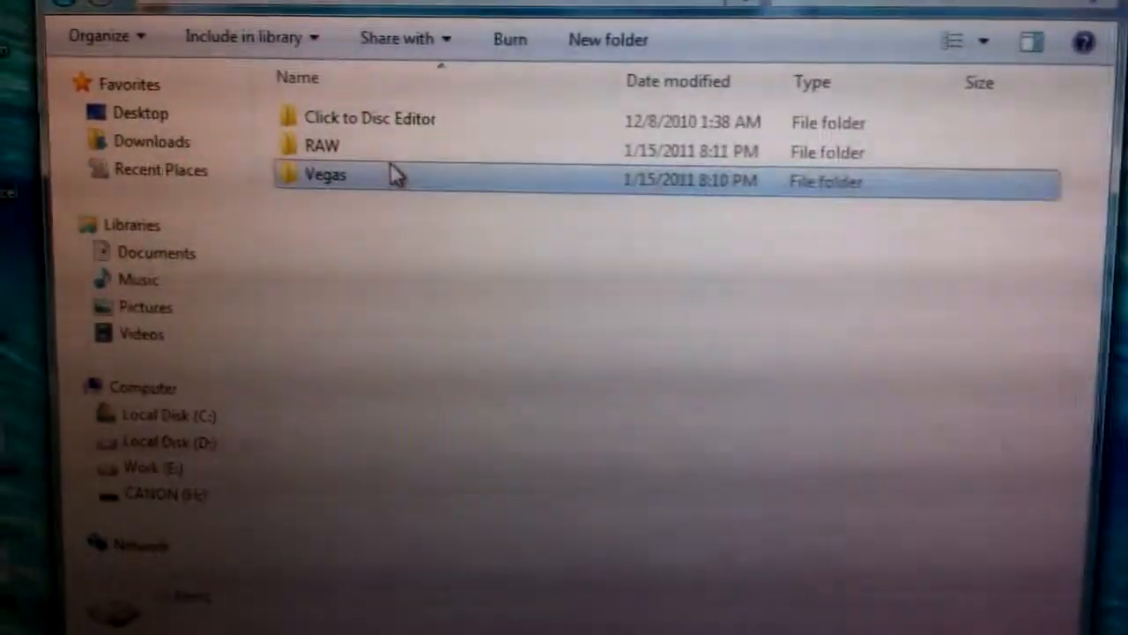
pyautogui.doubleClick(325, 174)
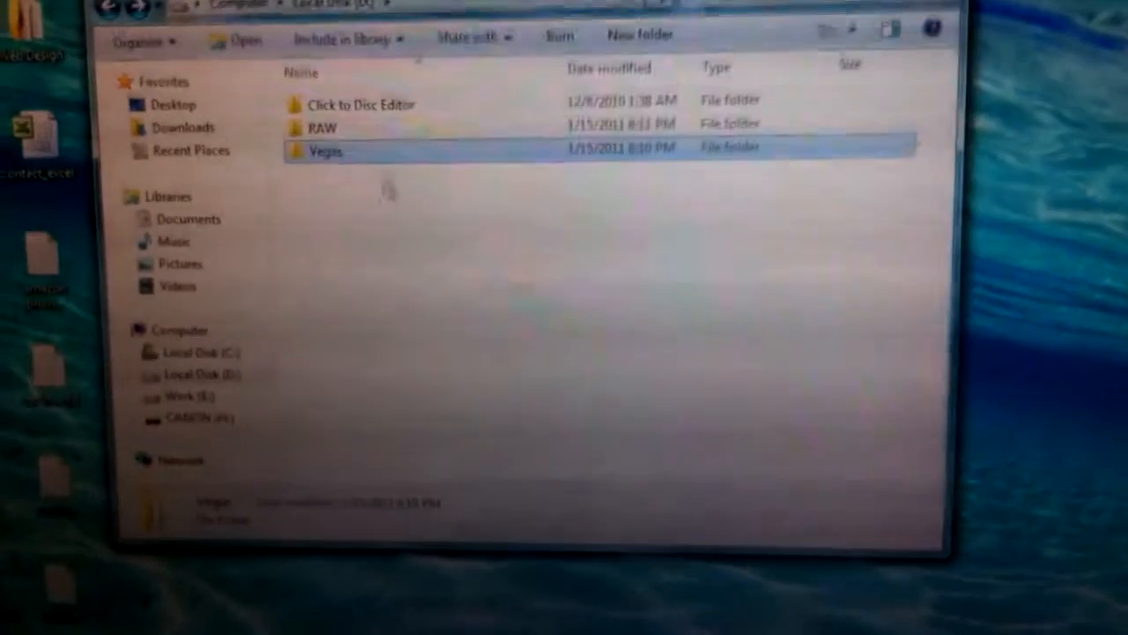
pyautogui.doubleClick(324, 151)
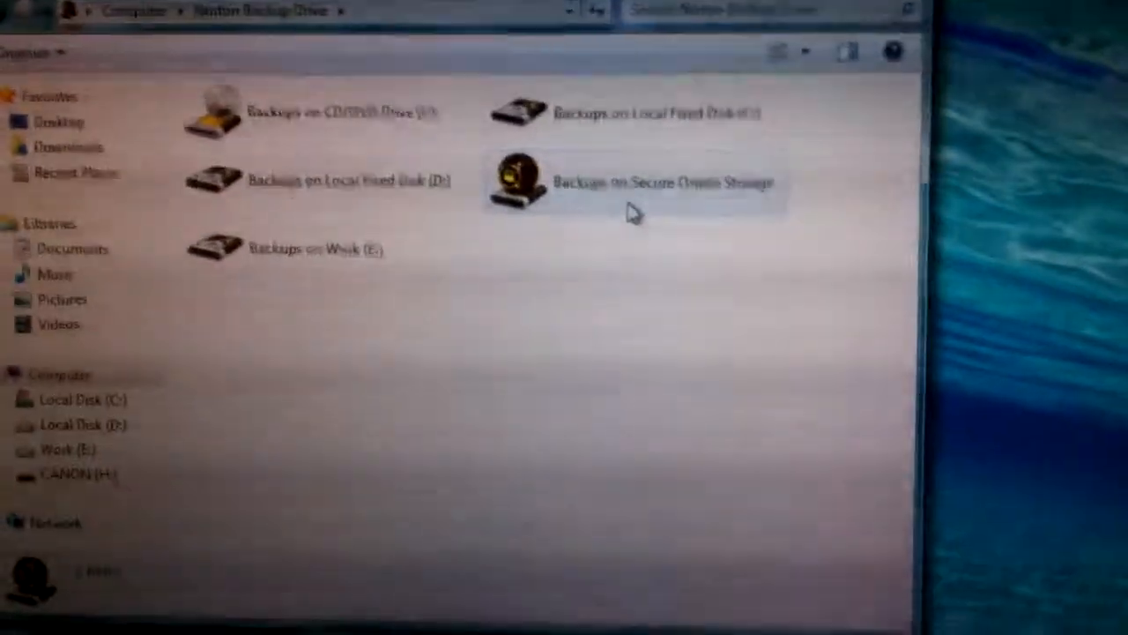
# - Open Backups on Secure Online Storage from the Norton Backup Drive window
pyautogui.click(656, 187)
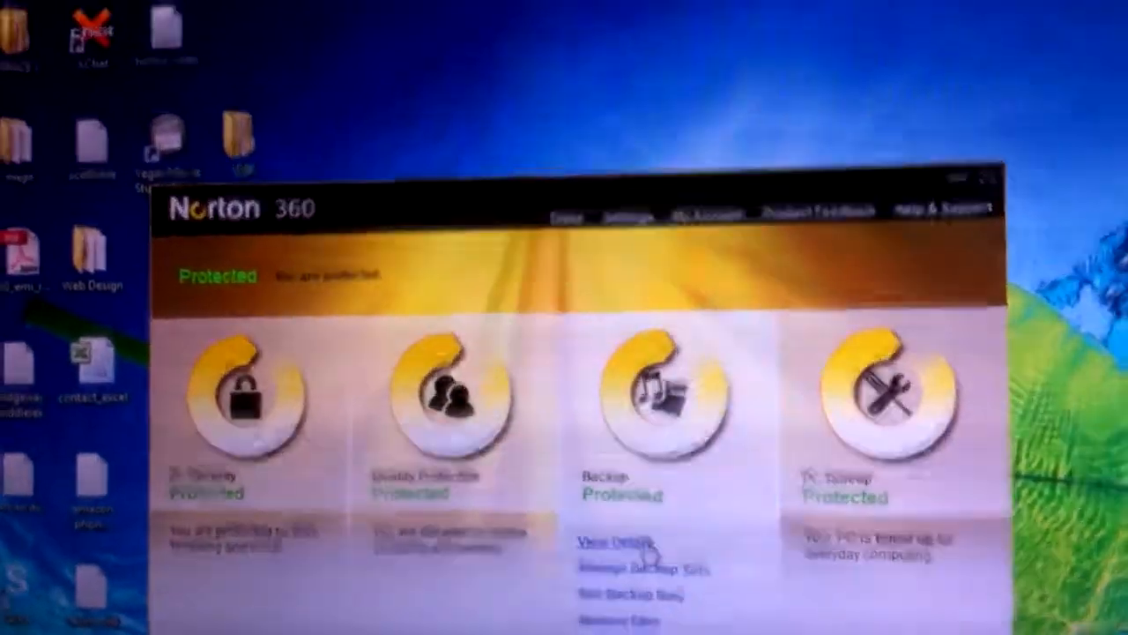
# - View Norton 360's PC Security Details and scroll through the protection status list
pyautogui.click(603, 543)
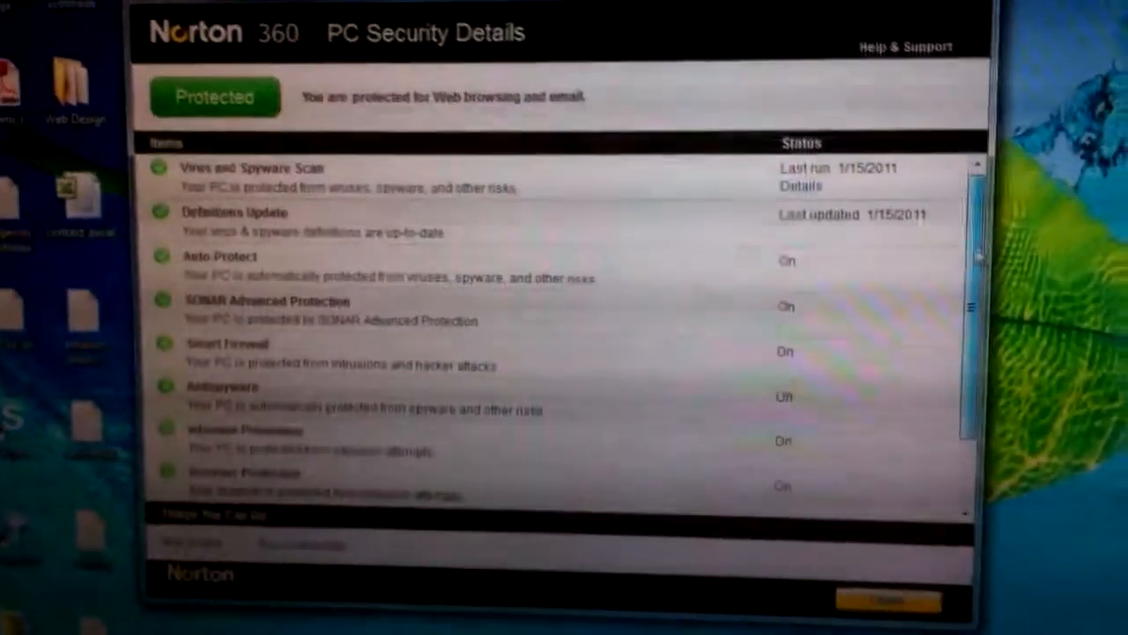
pyautogui.scroll(-3)
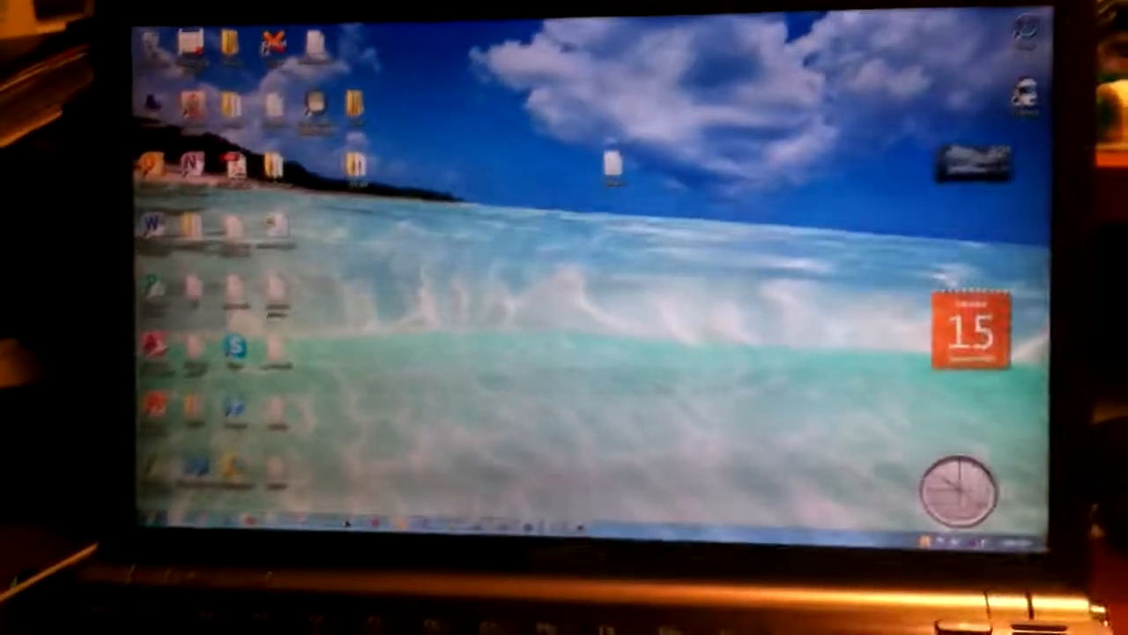
# - Bring up the desktop context menu to personalize the wallpaper
pyautogui.rightClick(643, 308)
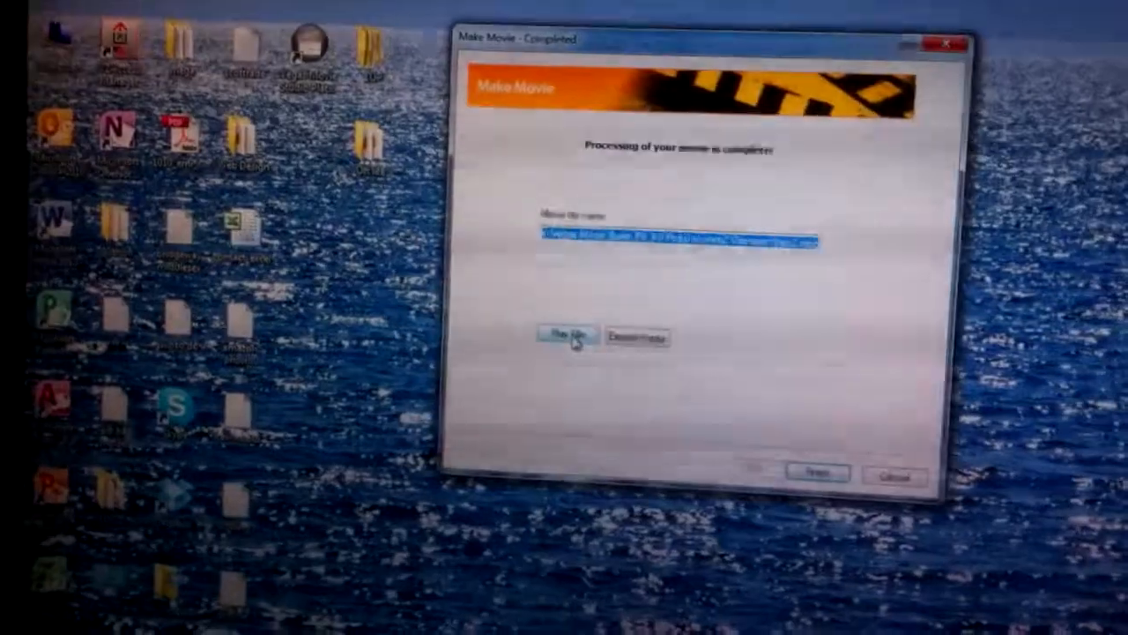
# - Try Play File on the finished movie and dismiss the 'No suitable player' warning
pyautogui.click(564, 337)
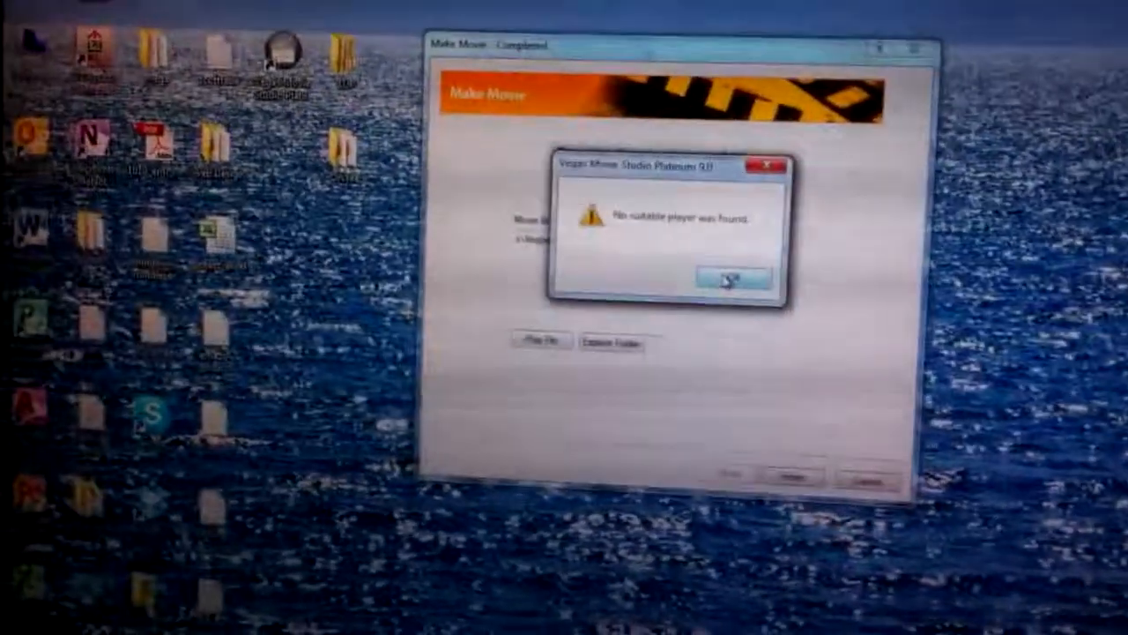
pyautogui.click(734, 278)
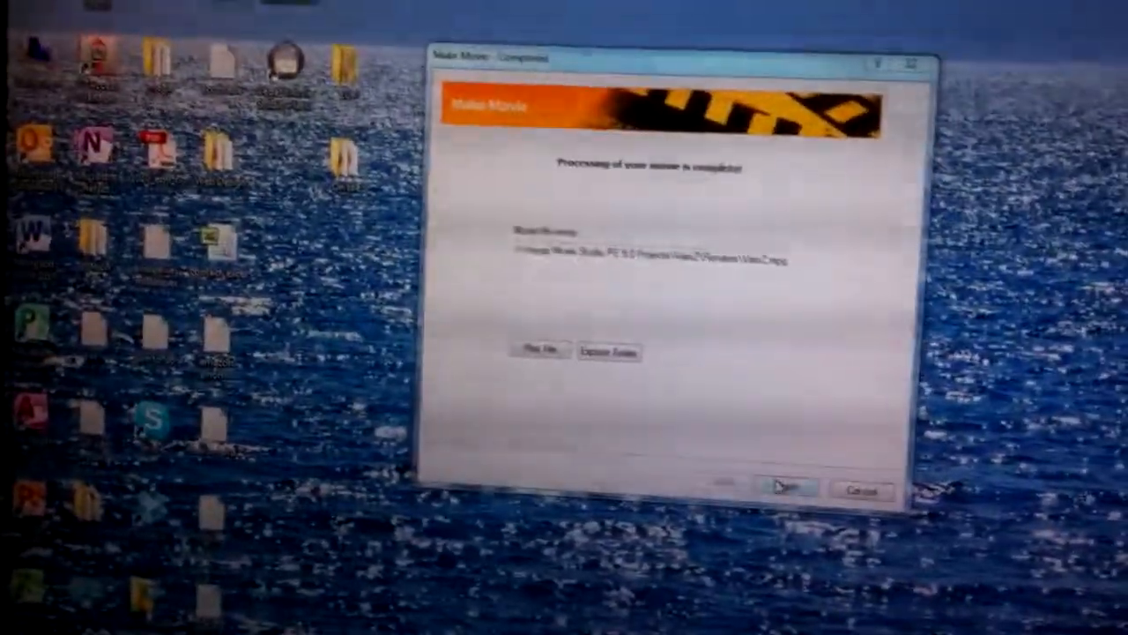